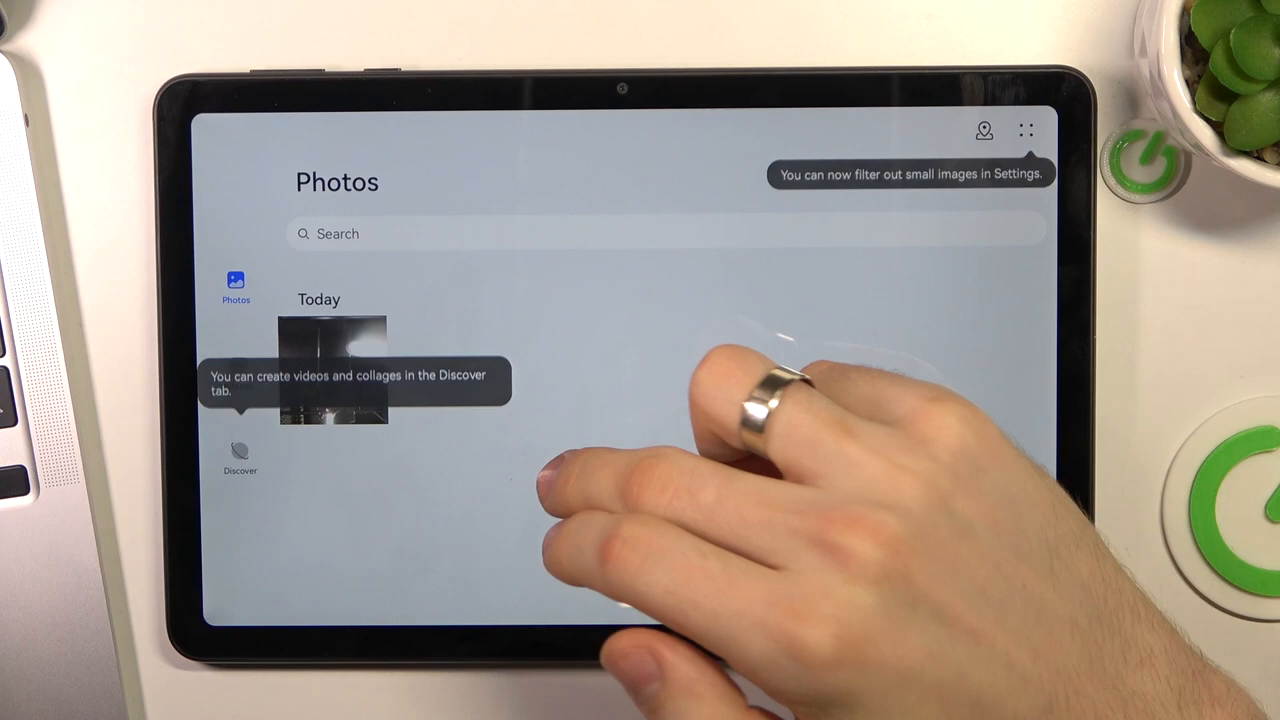
Step: View today's only photo full screen and dismiss the photo-information tip before deleting it
left_click(336, 370)
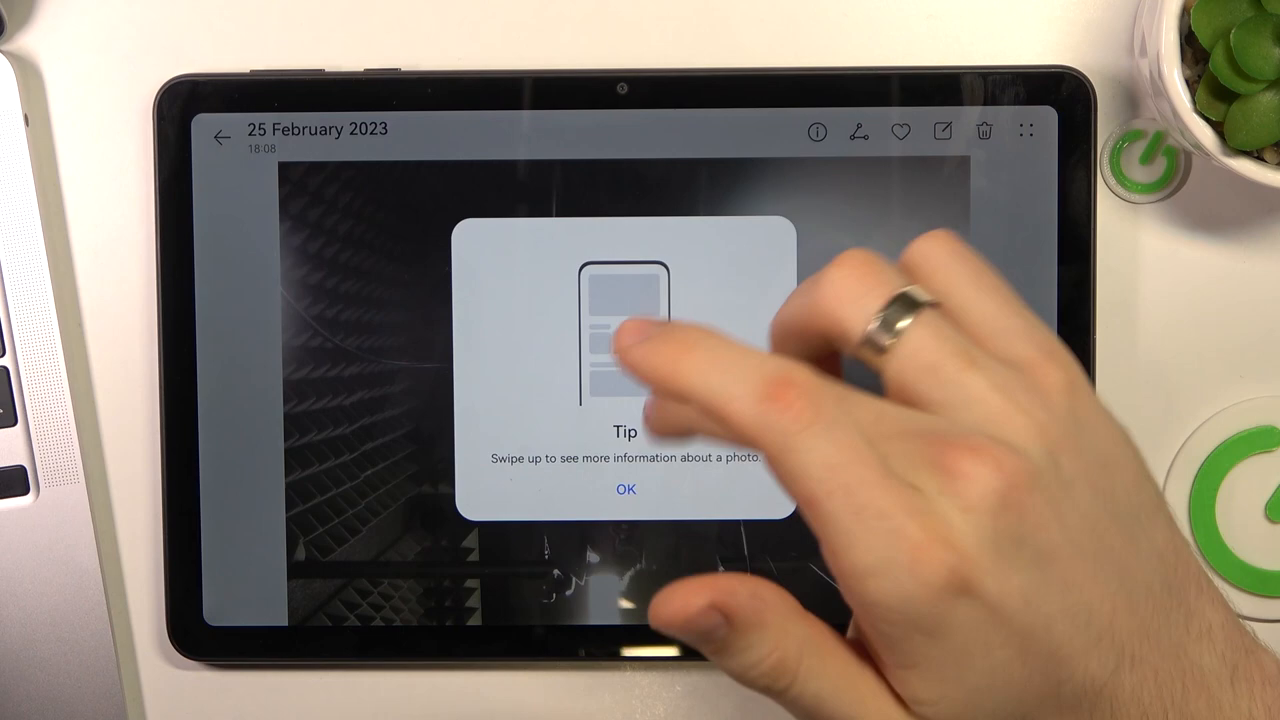
left_click(624, 488)
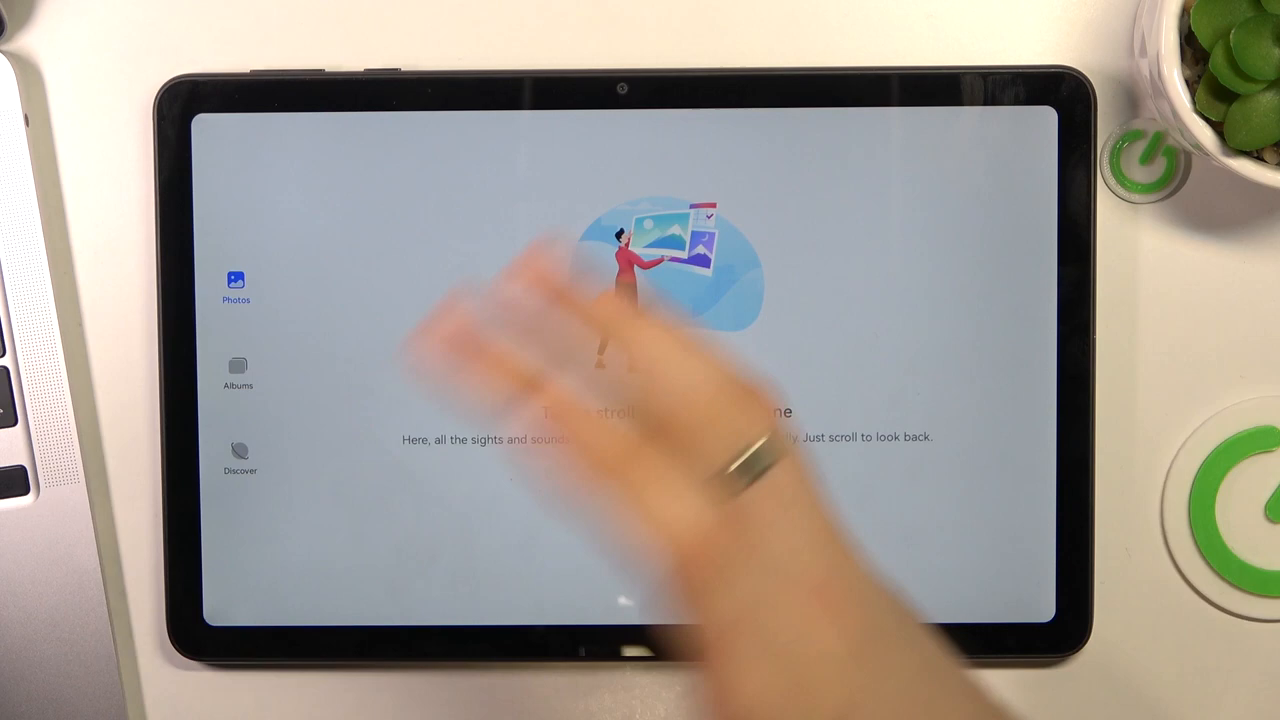
Step: In Albums, enter Recently deleted and mark the removed photo (29 days left) as selected
left_click(238, 370)
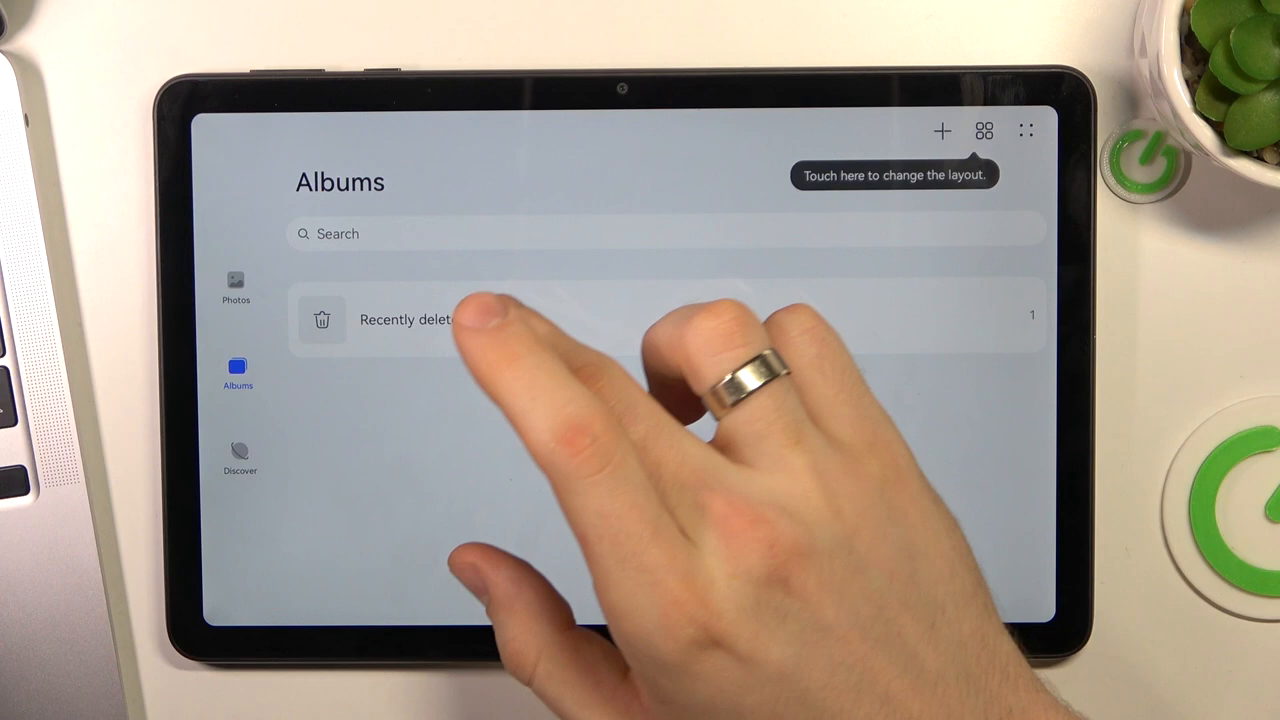
left_click(404, 320)
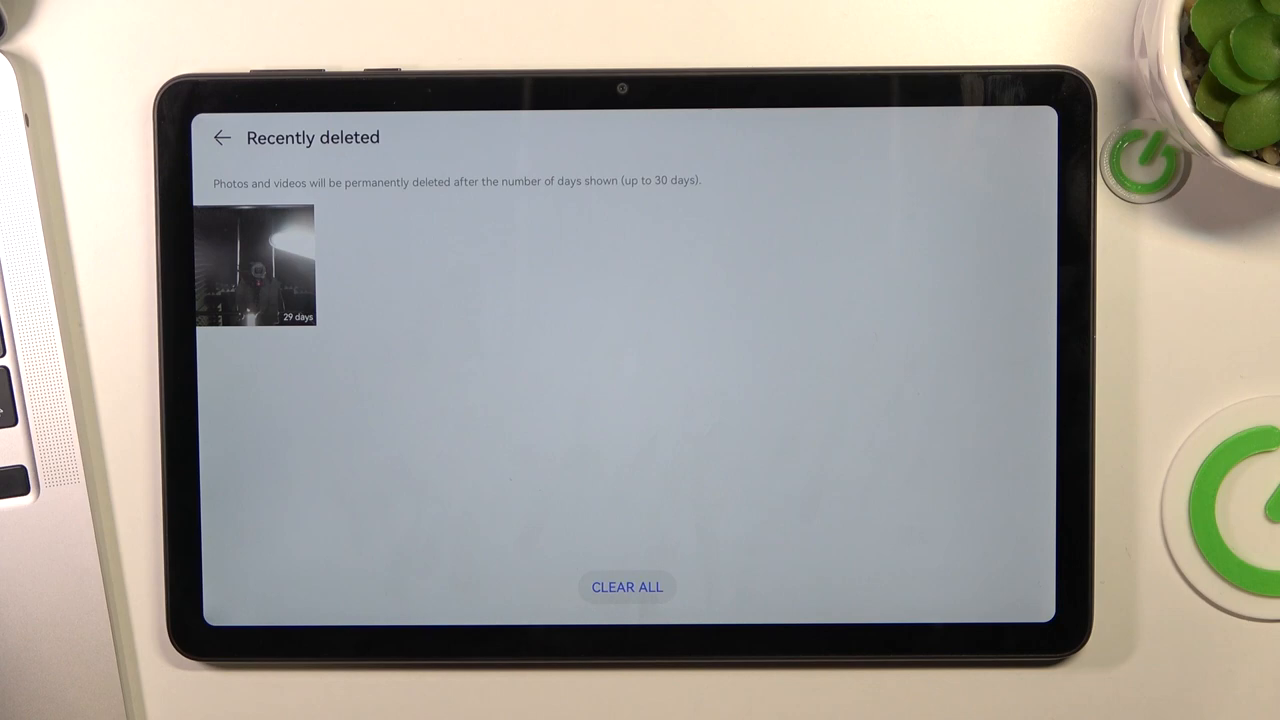
left_click(258, 264)
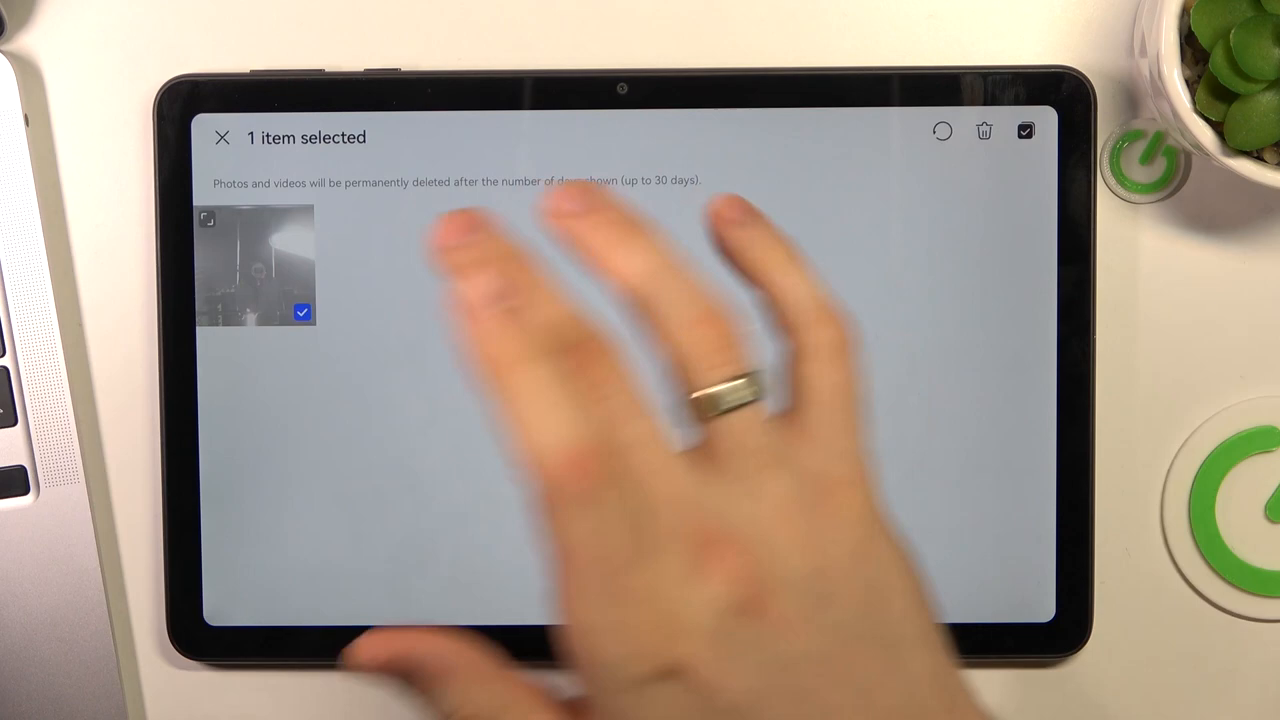